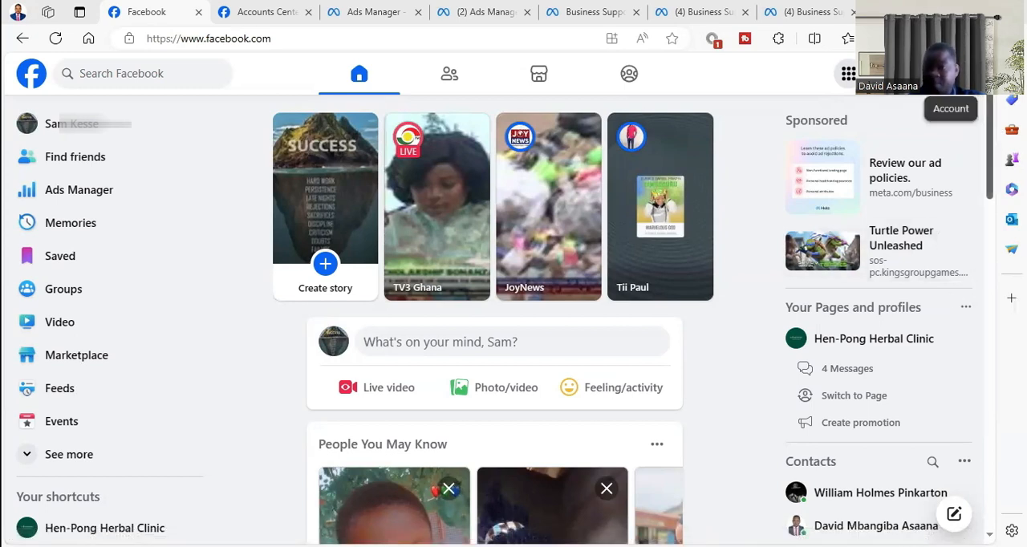
# Go from the account menu through Settings & privacy to Personal details in Accounts Center.
pyautogui.click(847, 74)
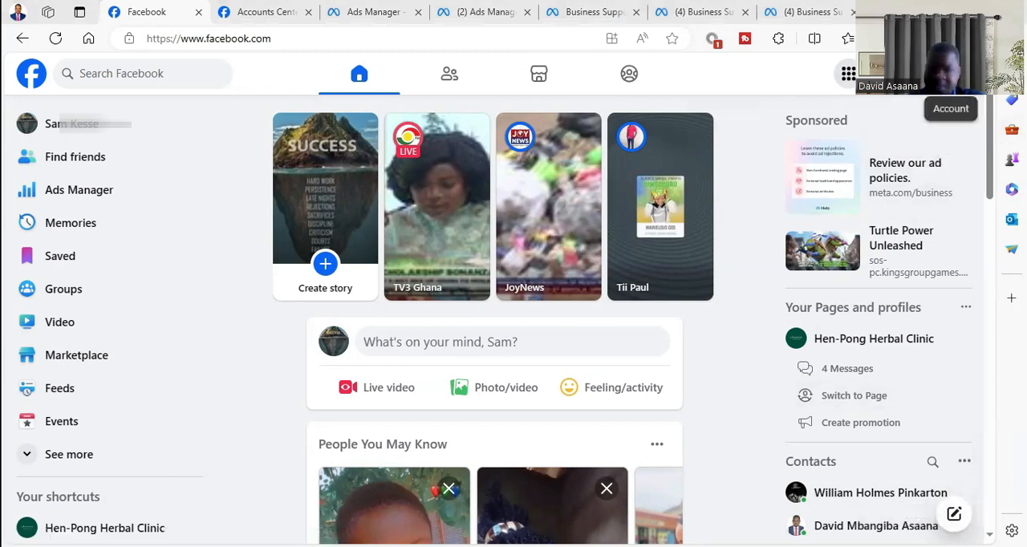
pyautogui.click(847, 74)
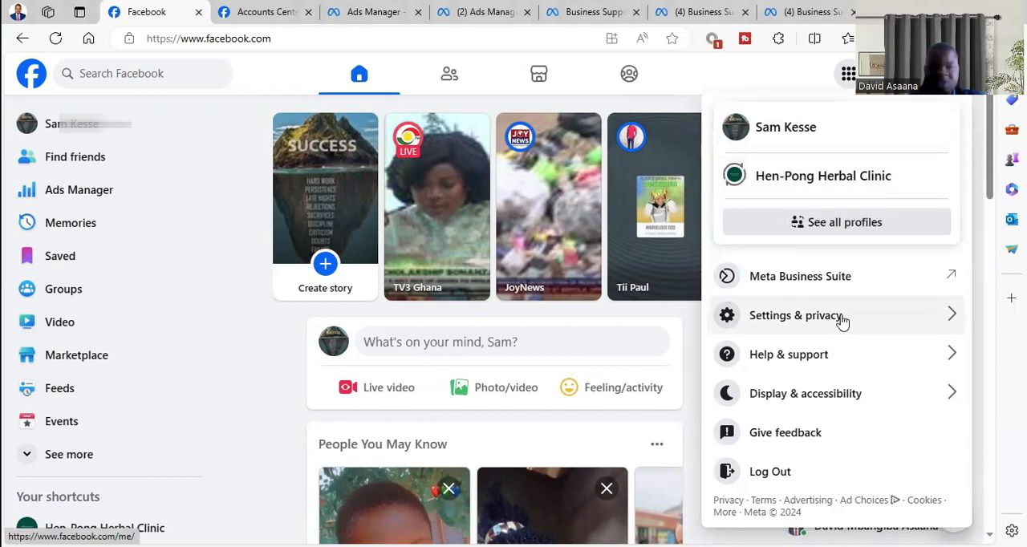
pyautogui.click(795, 315)
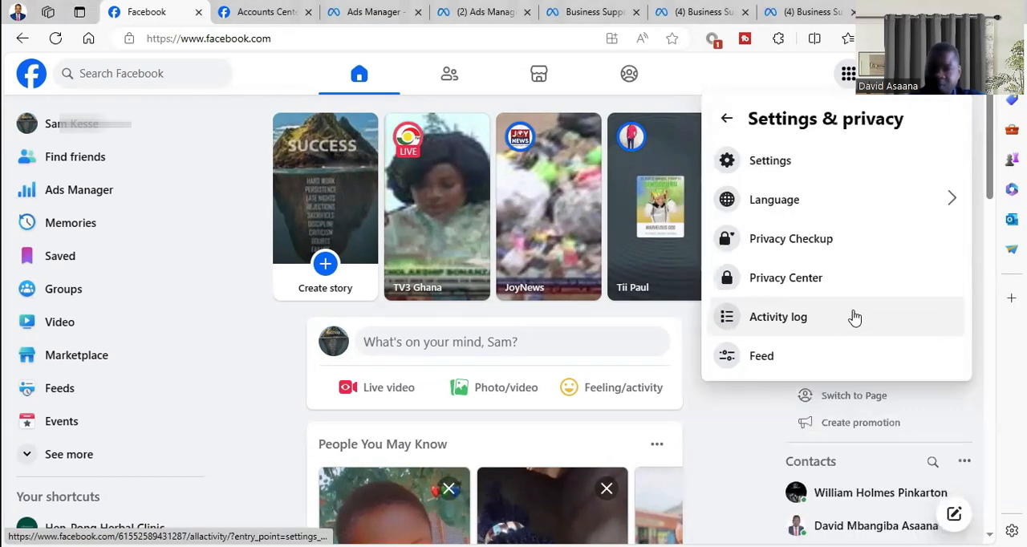
pyautogui.click(770, 161)
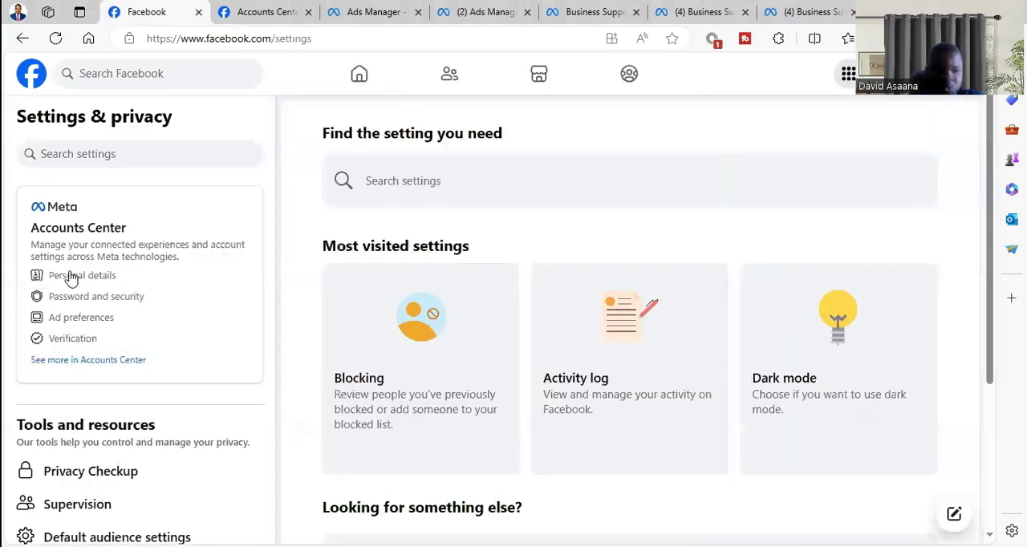
pyautogui.click(80, 276)
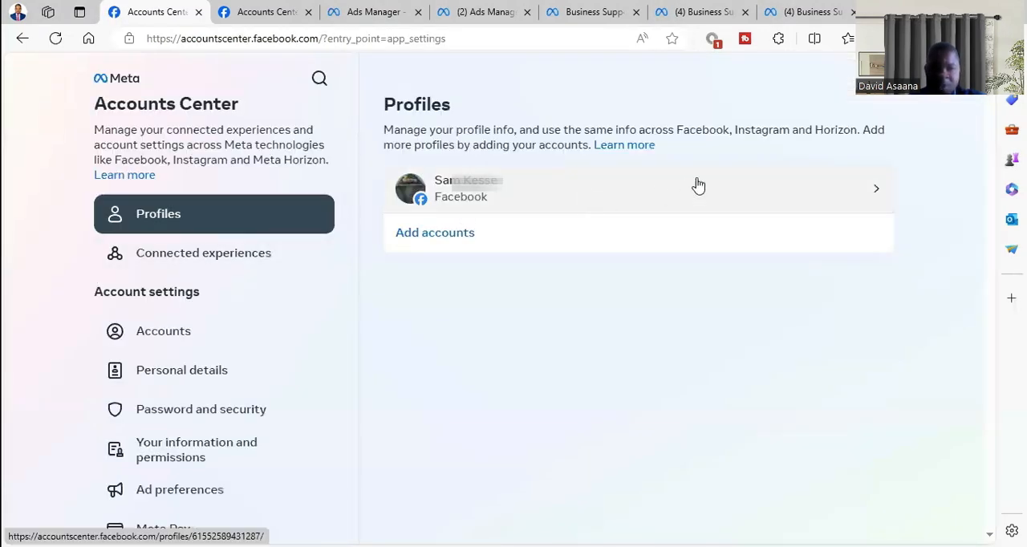
pyautogui.moveTo(248, 259)
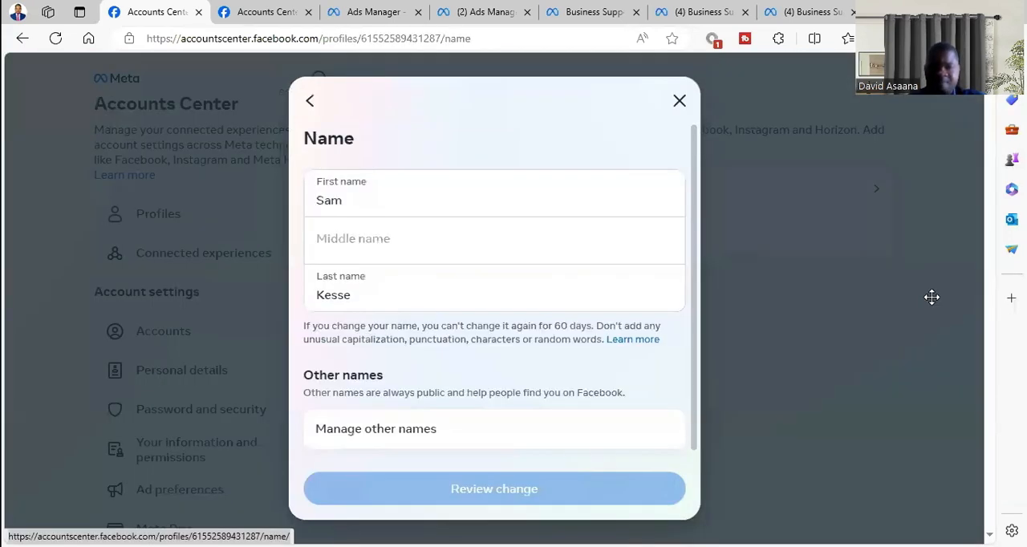
# Replace the first name with Samuel and submit it with Review change.
pyautogui.doubleClick(334, 295)
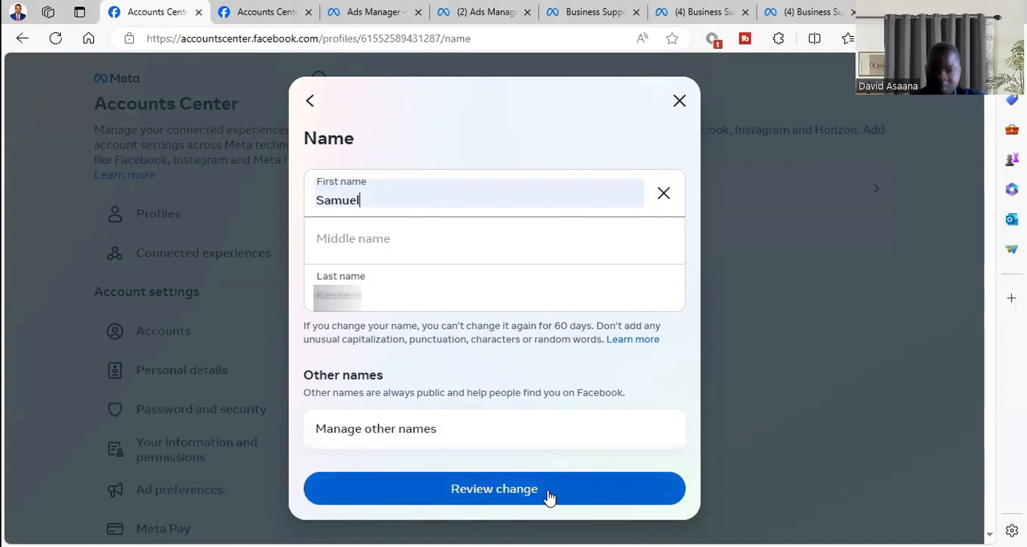
pyautogui.click(494, 488)
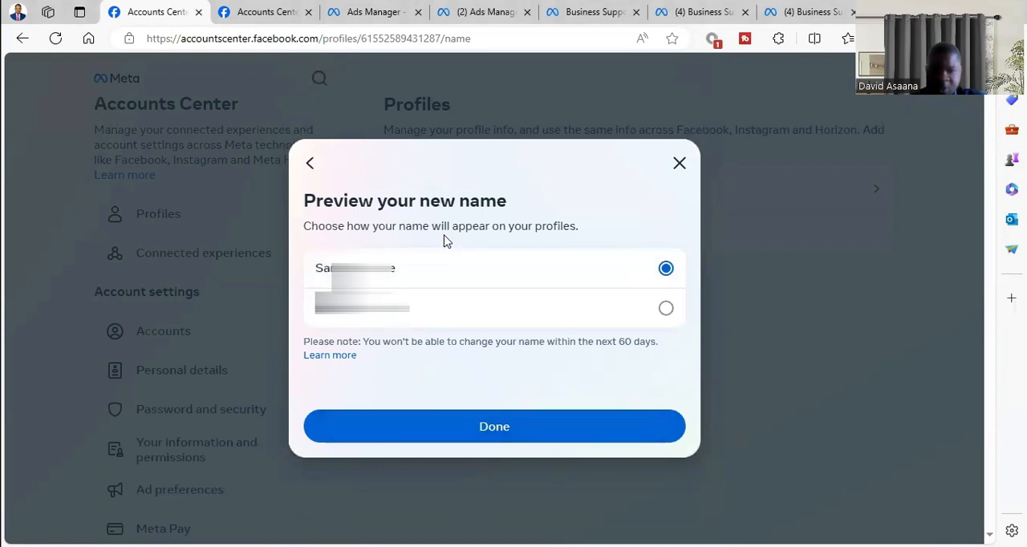
pyautogui.moveTo(427, 276)
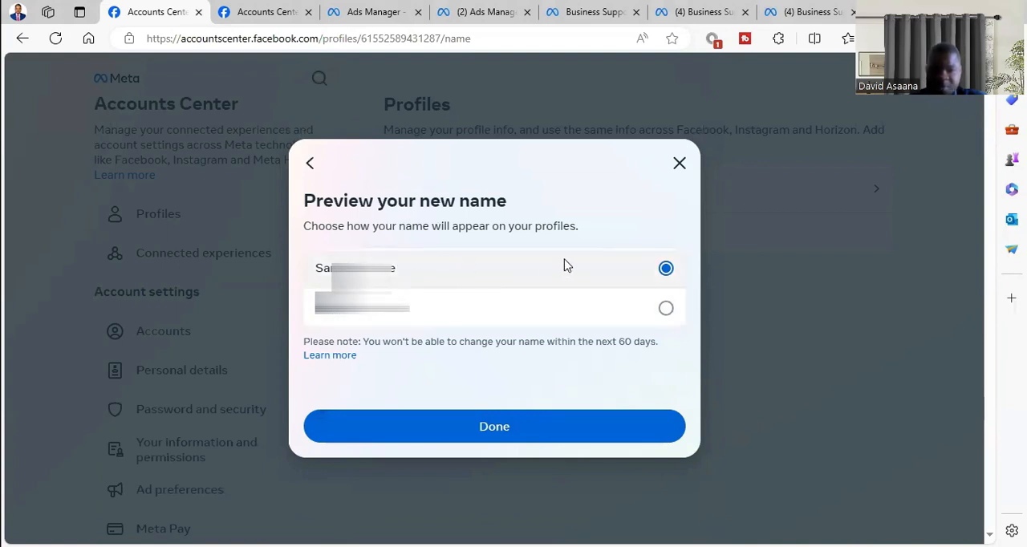
# Keep the first preview option and confirm with Done so the new name is saved.
pyautogui.click(494, 427)
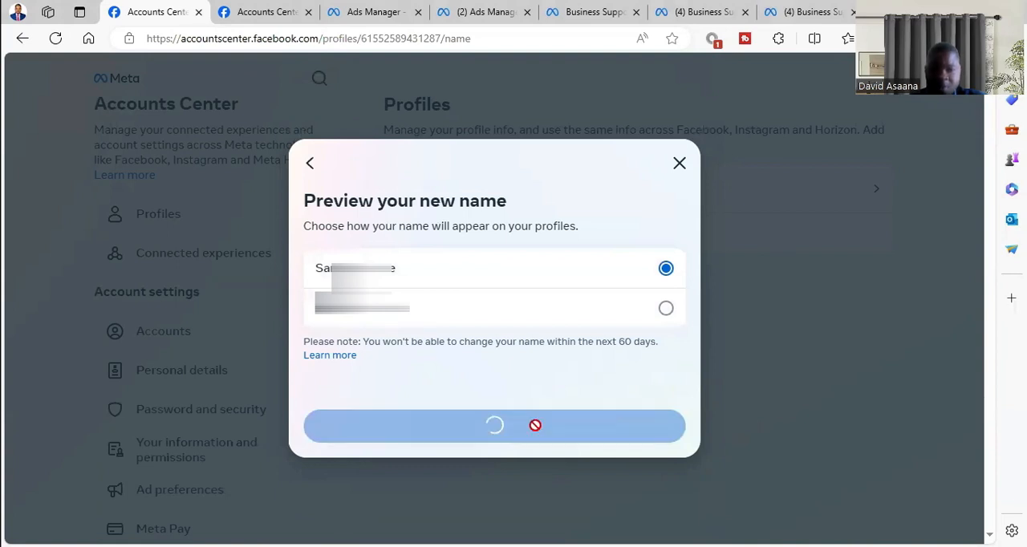
pyautogui.click(494, 425)
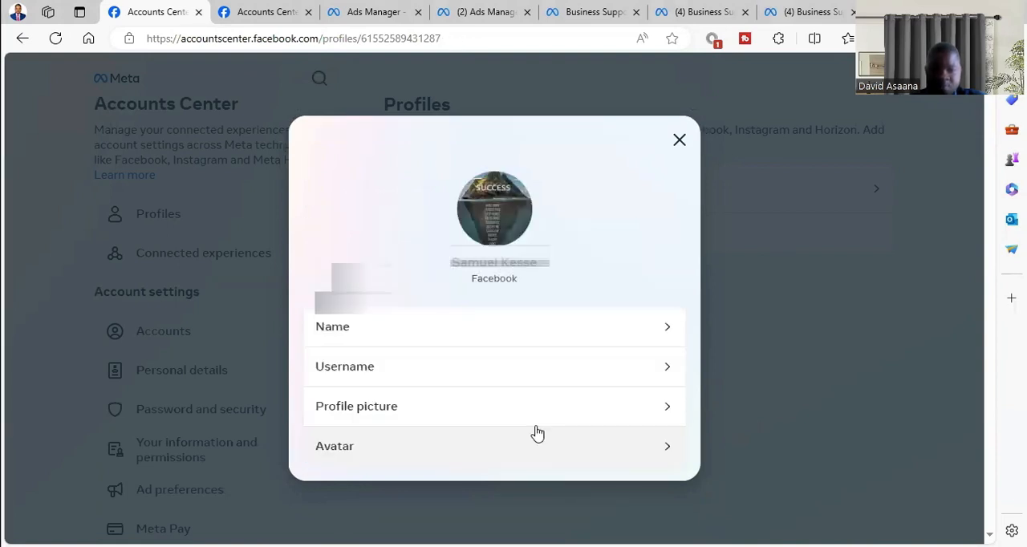